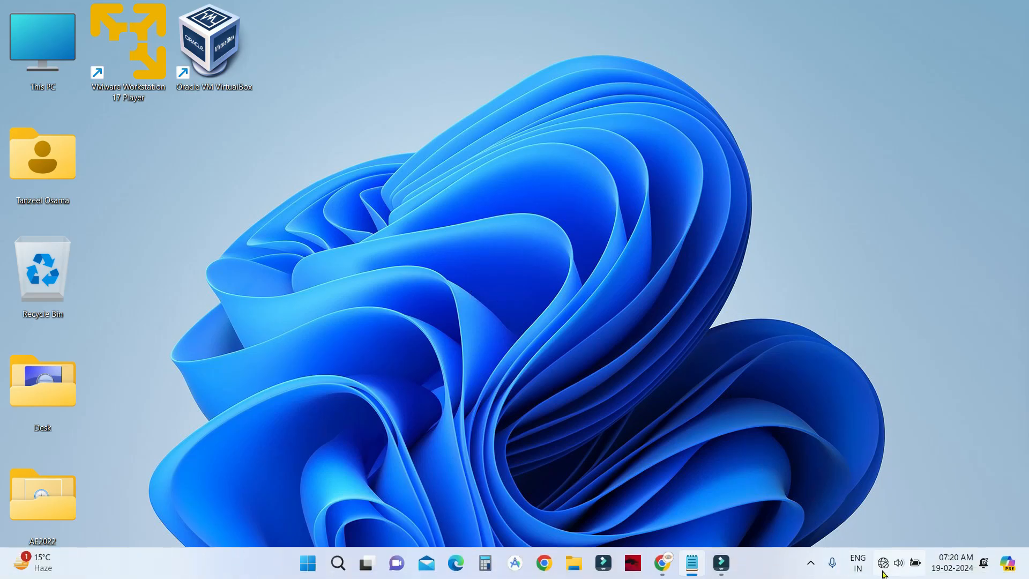
- Enable the disabled Wi-Fi adapter from Advanced network settings
left_click(893, 563)
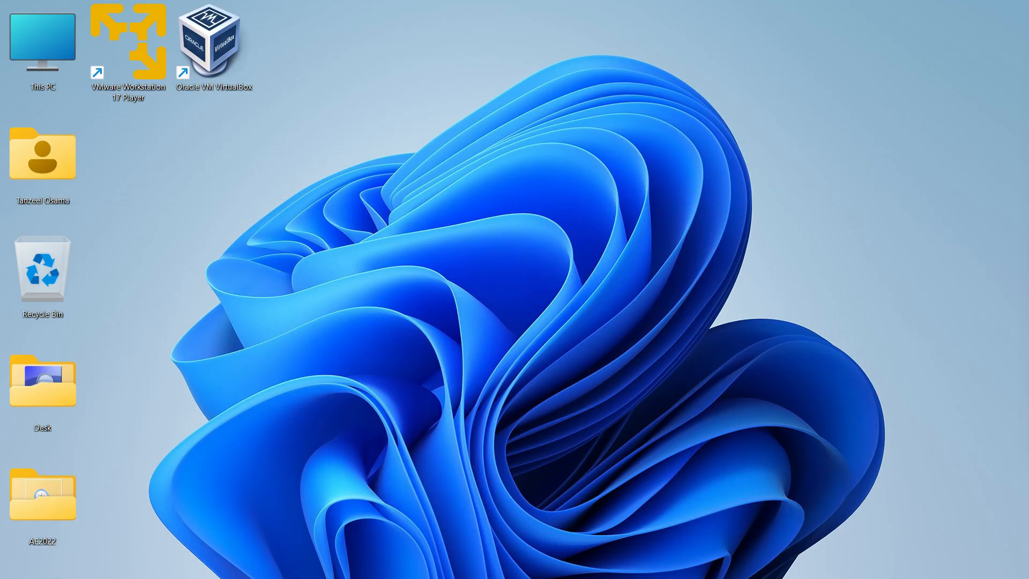
mouse_move(495, 294)
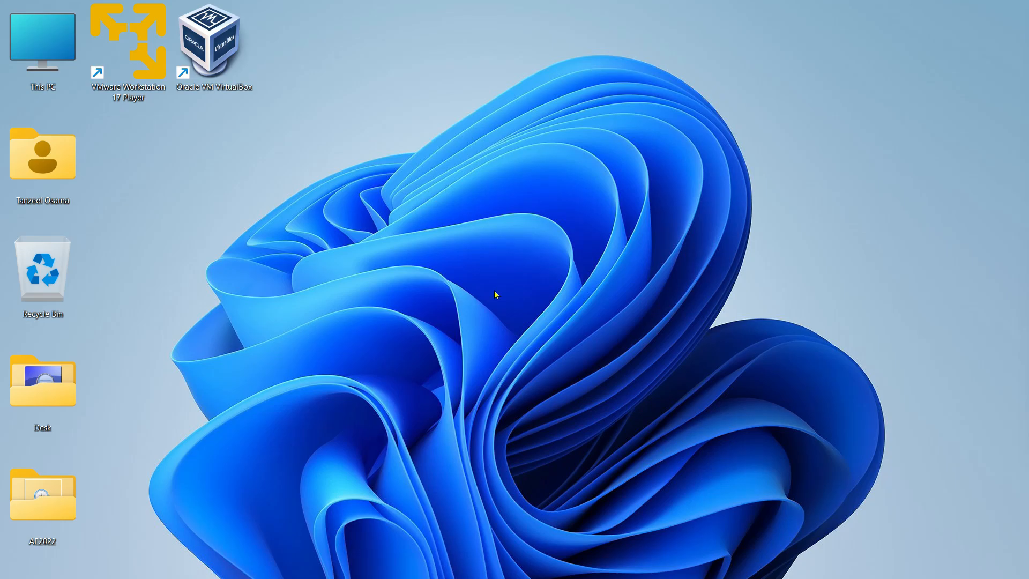
mouse_move(491, 290)
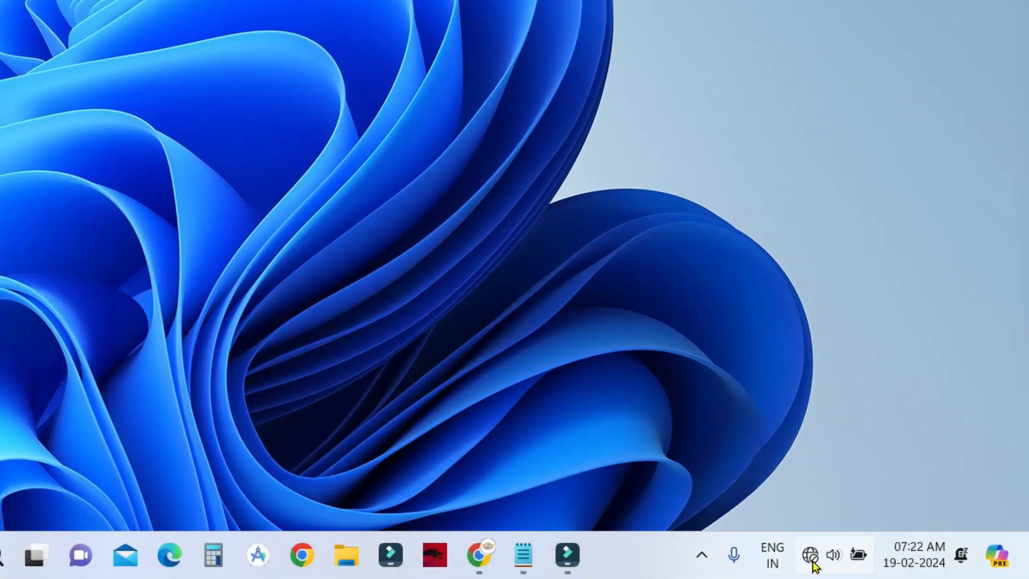
right_click(810, 555)
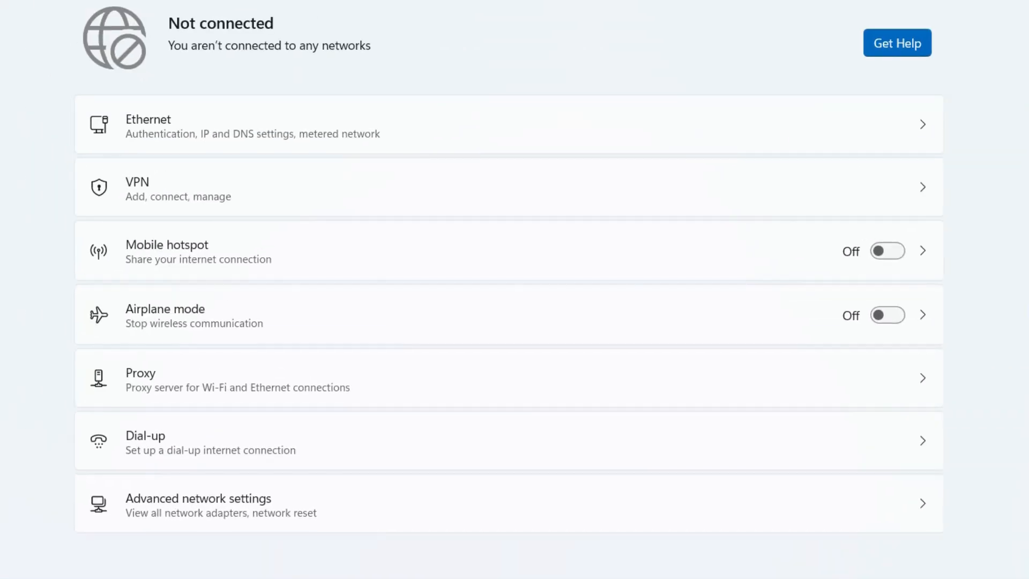
mouse_move(221, 522)
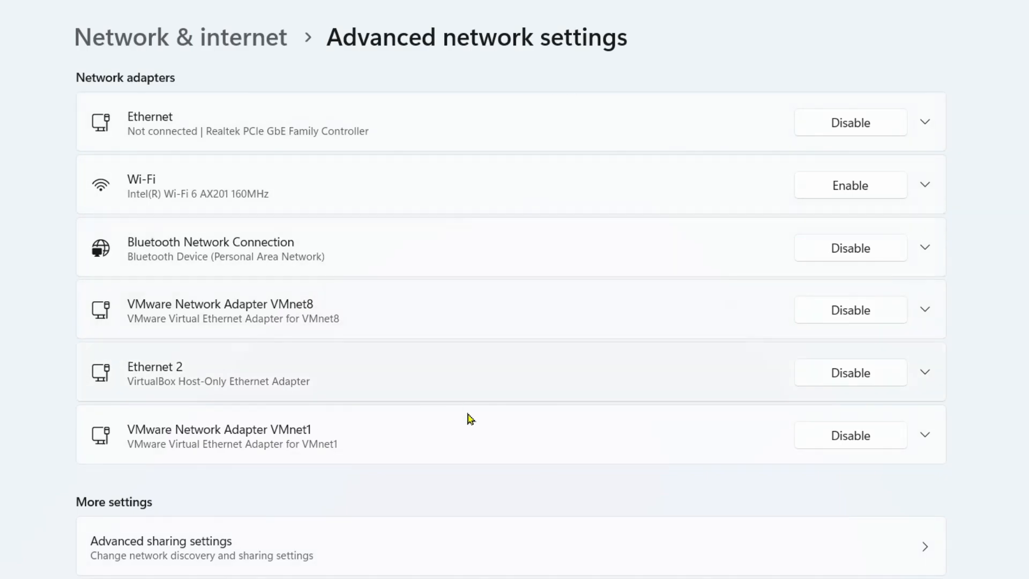
mouse_move(148, 197)
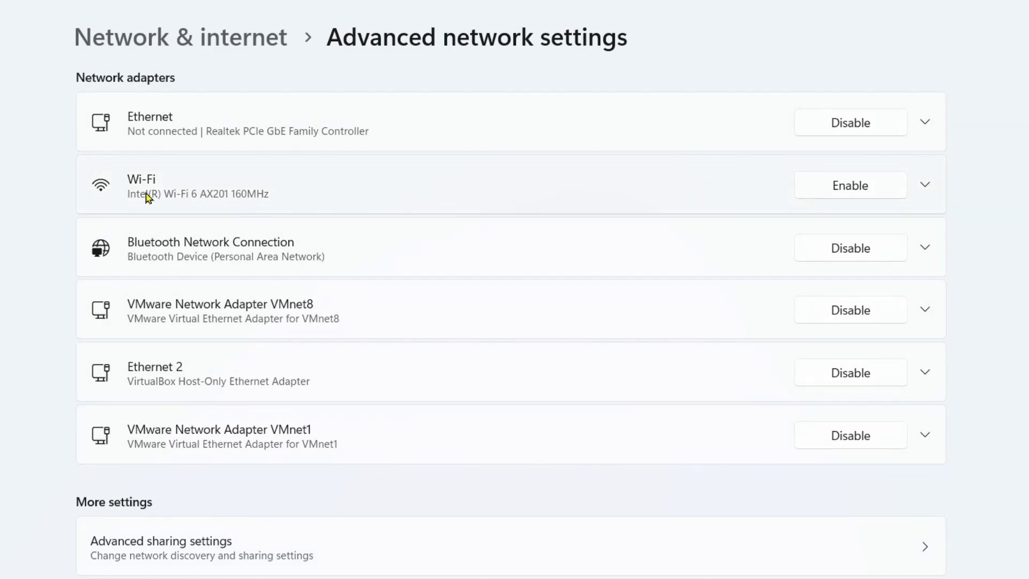
mouse_move(818, 194)
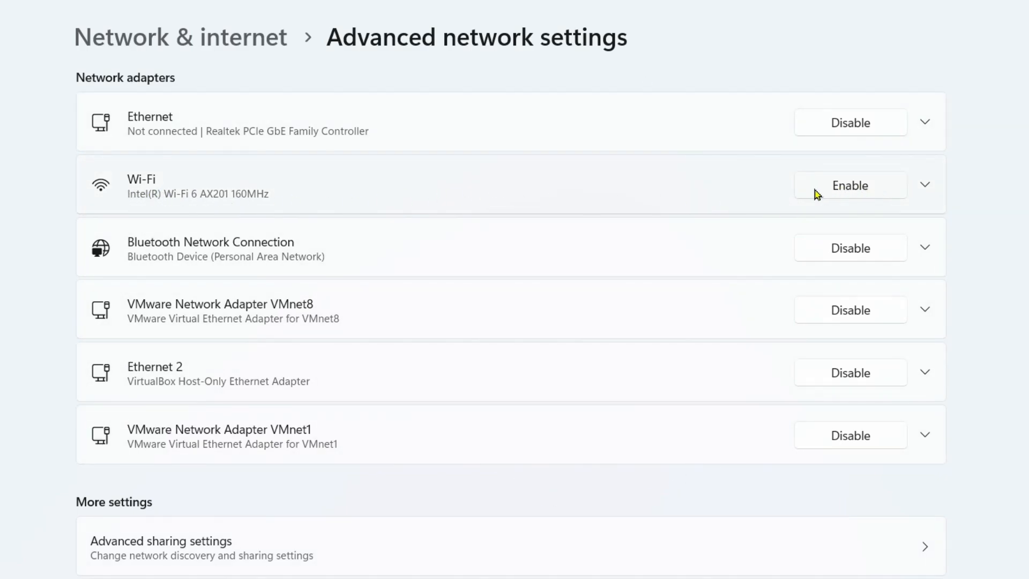
mouse_move(870, 195)
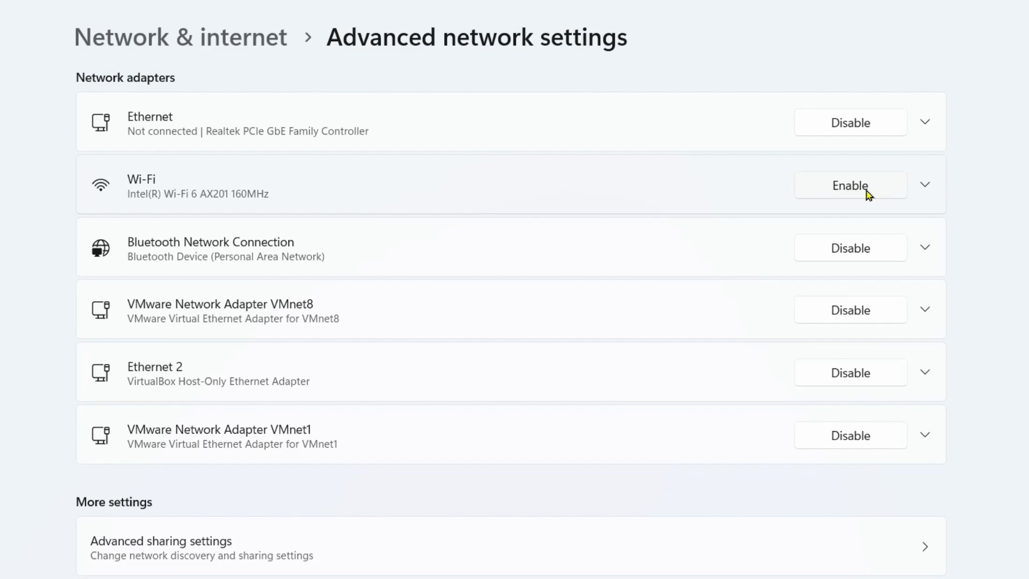
mouse_move(880, 199)
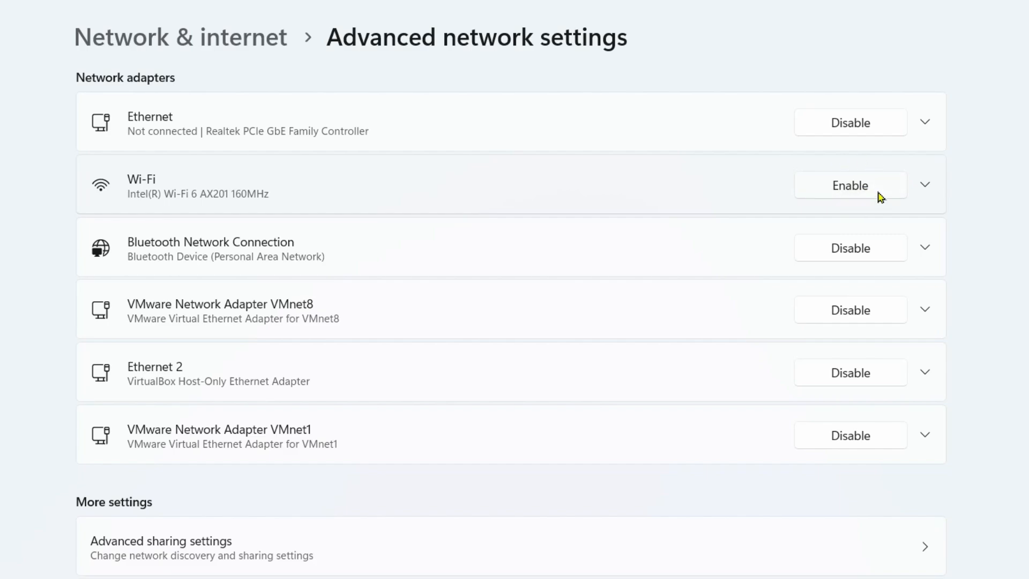
left_click(850, 185)
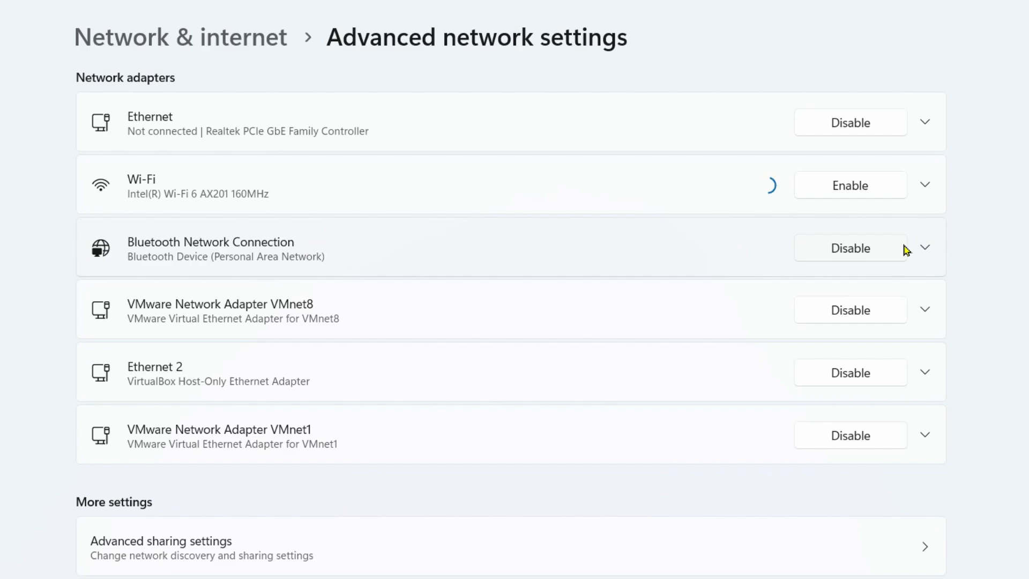
left_click(850, 185)
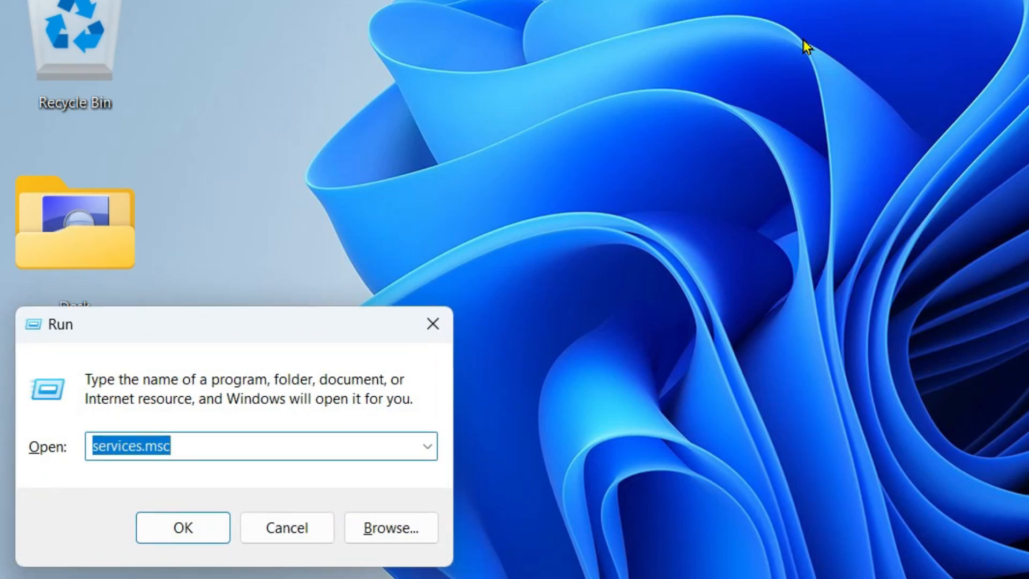
- Run services.msc and scroll to the wireless services at the end of the list
left_click(183, 528)
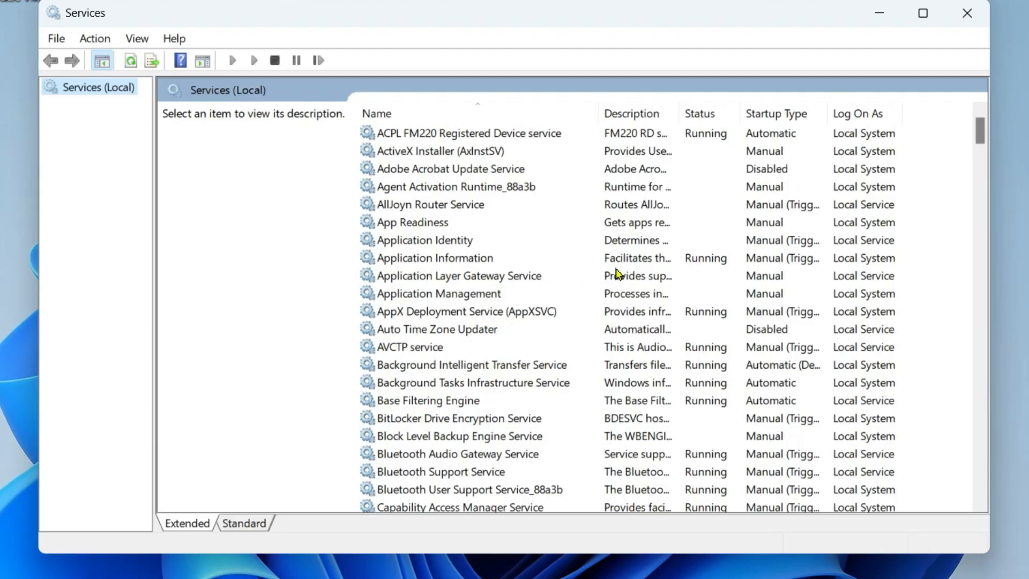
mouse_move(981, 138)
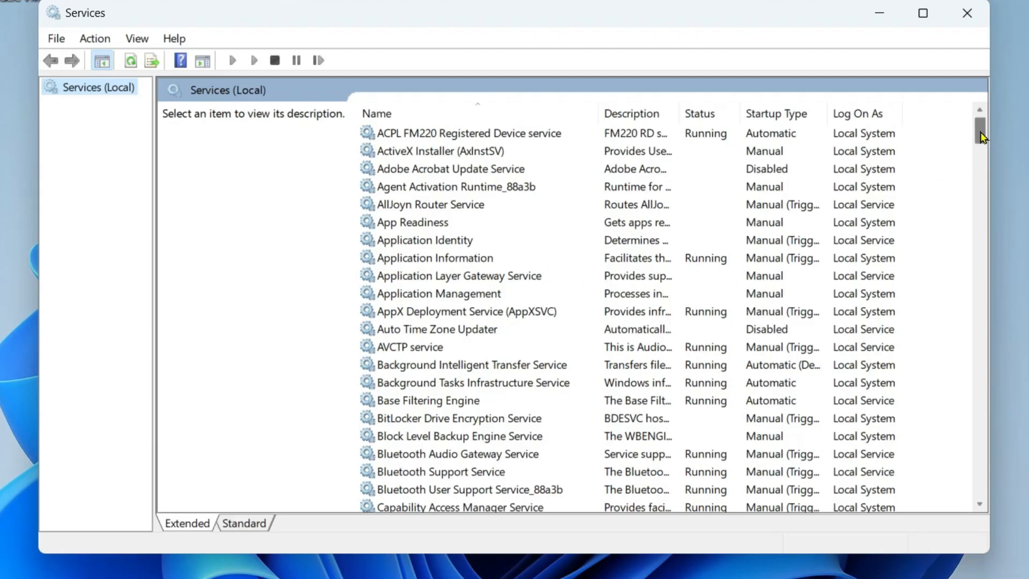
scroll("down", 3)
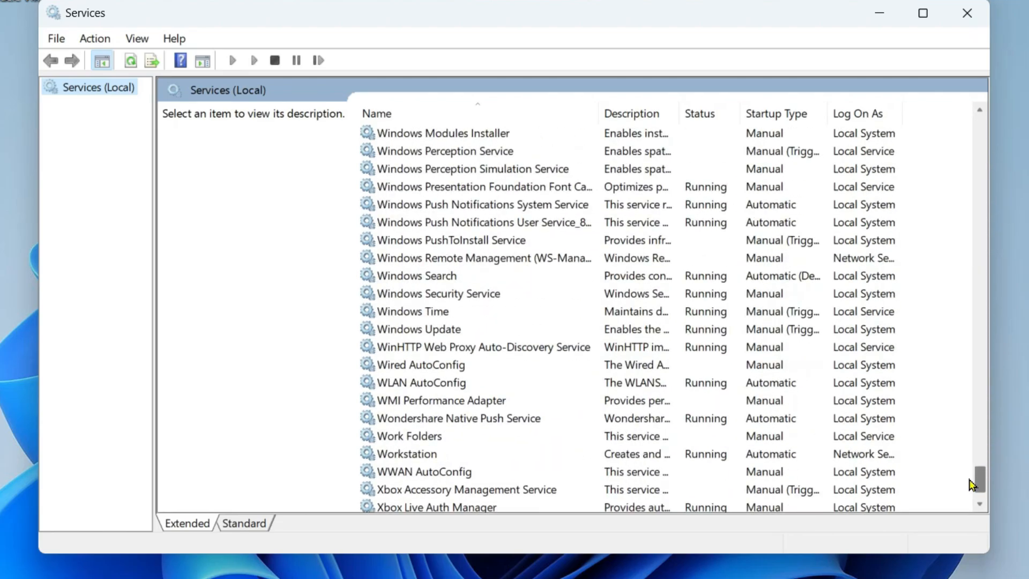
mouse_move(838, 455)
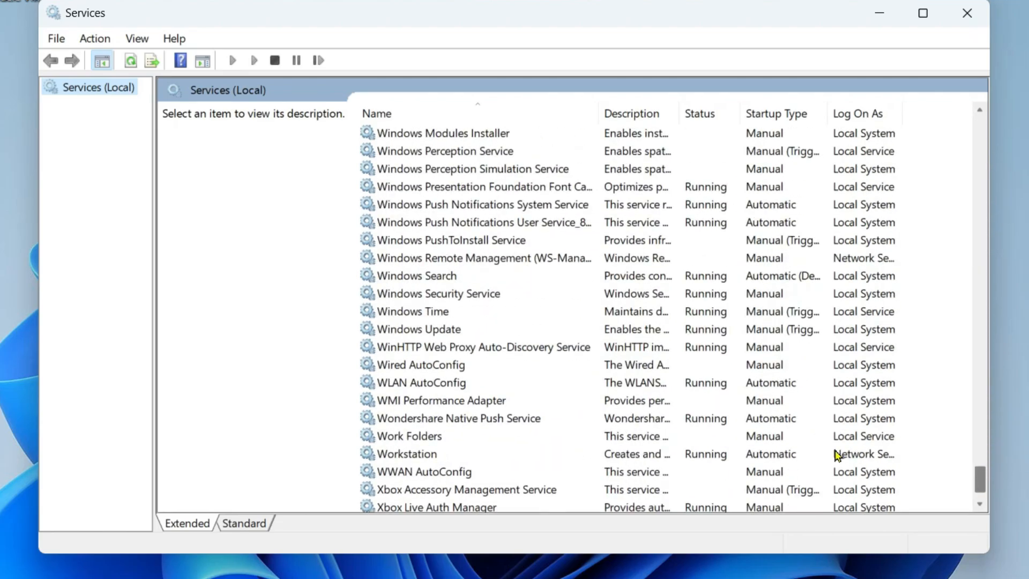
- Set WLAN AutoConfig's startup type to Automatic and apply it
right_click(421, 383)
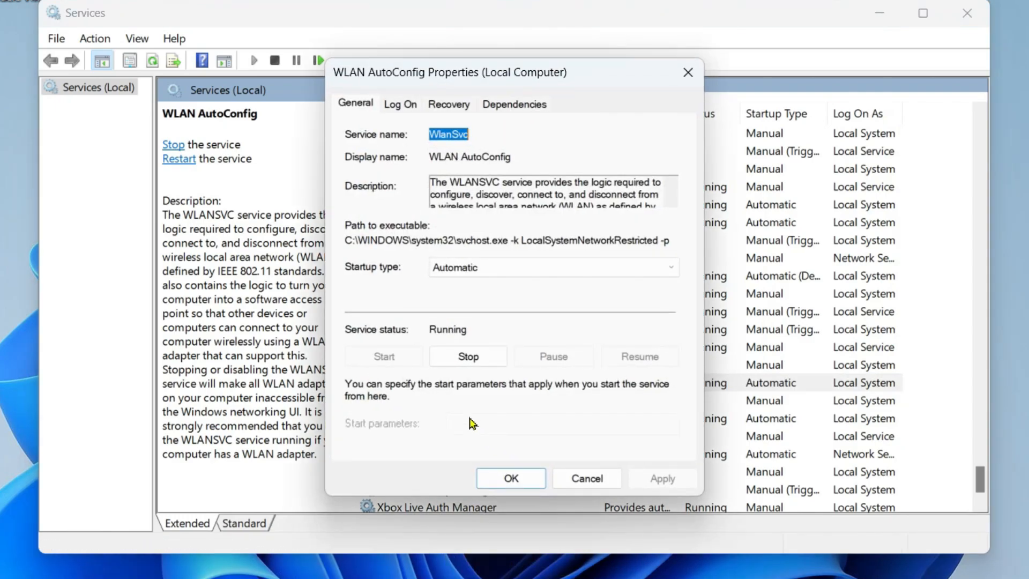
mouse_move(485, 382)
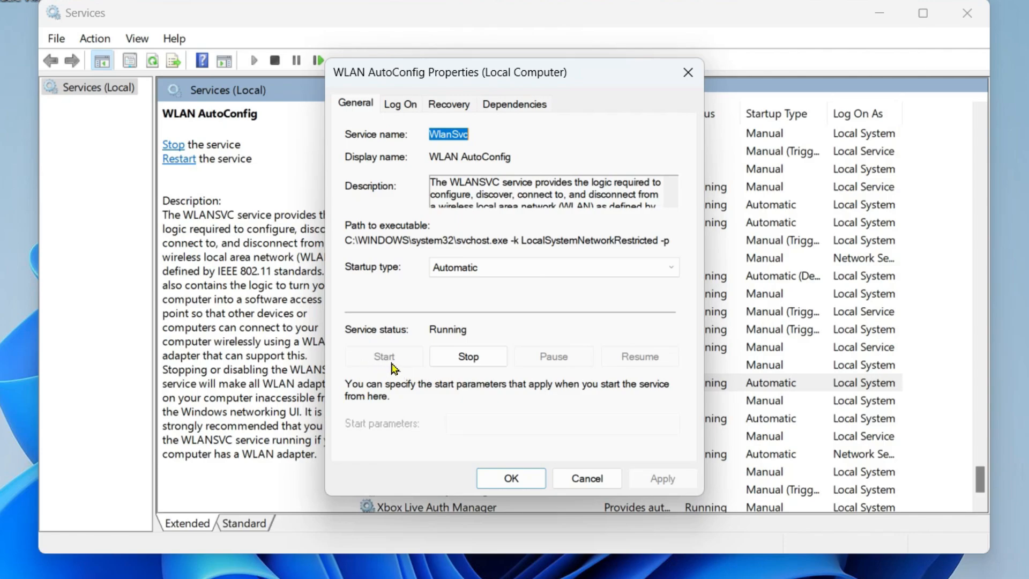
mouse_move(420, 437)
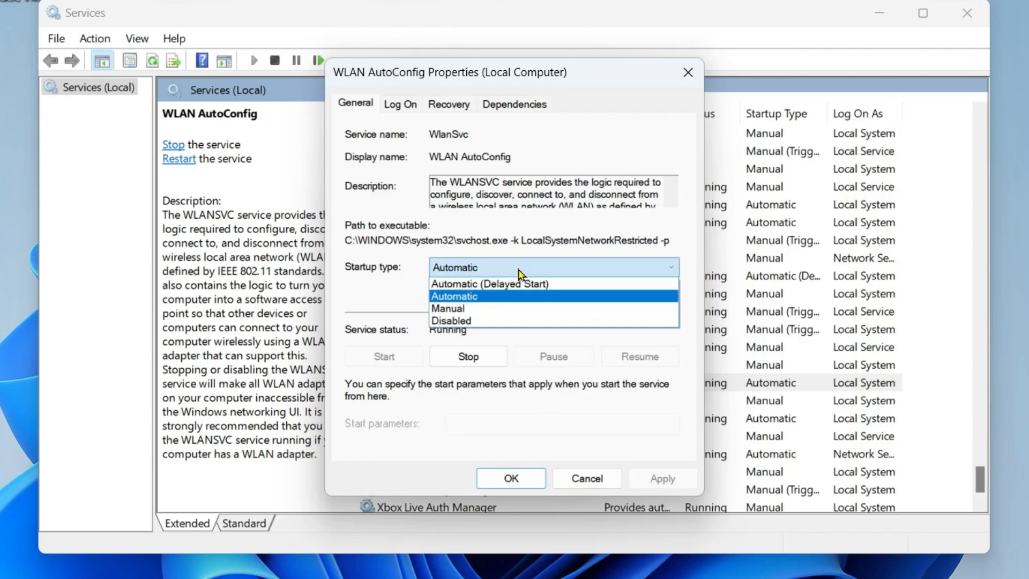
left_click(454, 296)
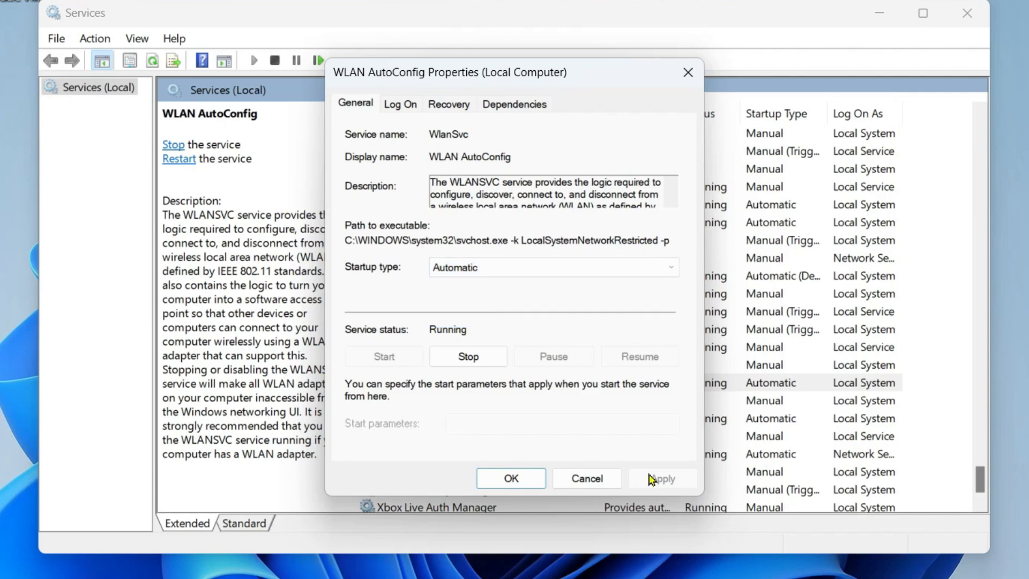
left_click(511, 479)
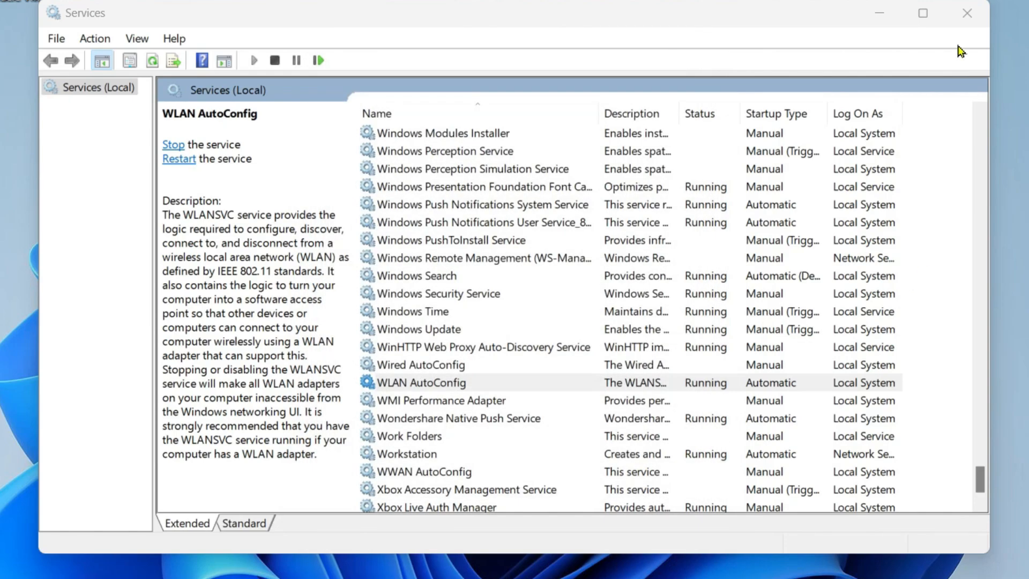
left_click(967, 13)
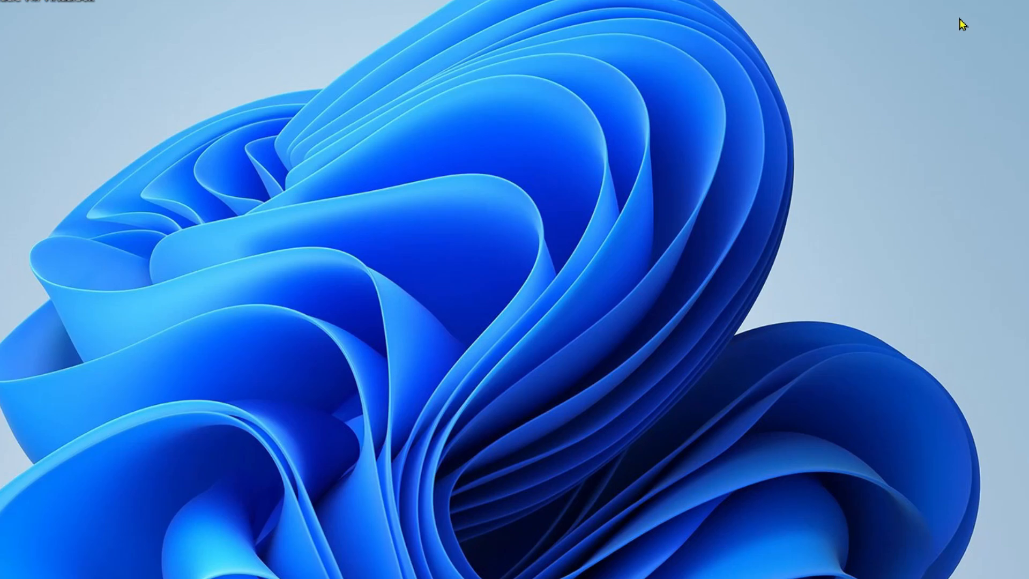
mouse_move(707, 355)
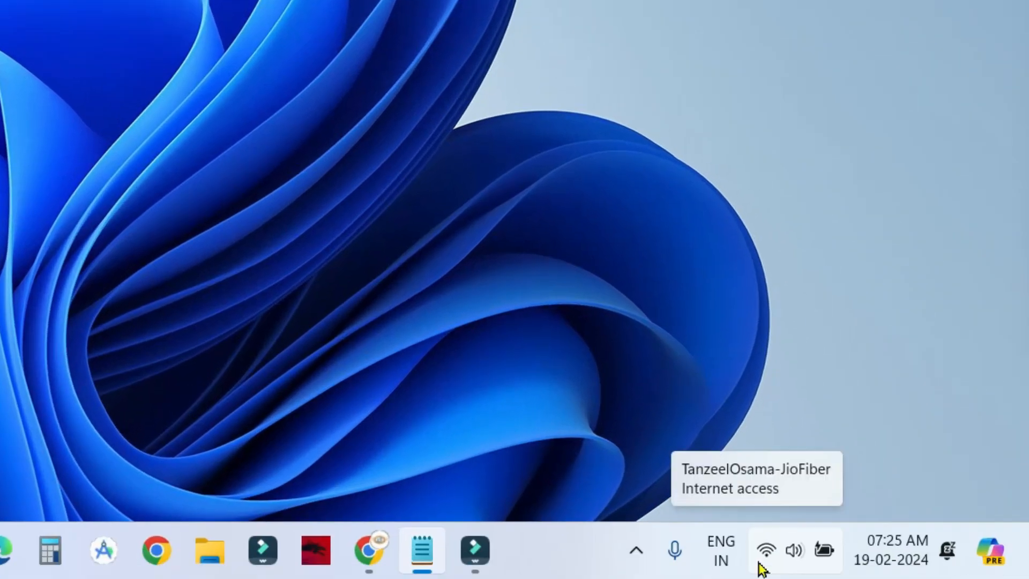
- Reach Advanced network settings from the Wi-Fi tray icon, down to Network reset
right_click(765, 550)
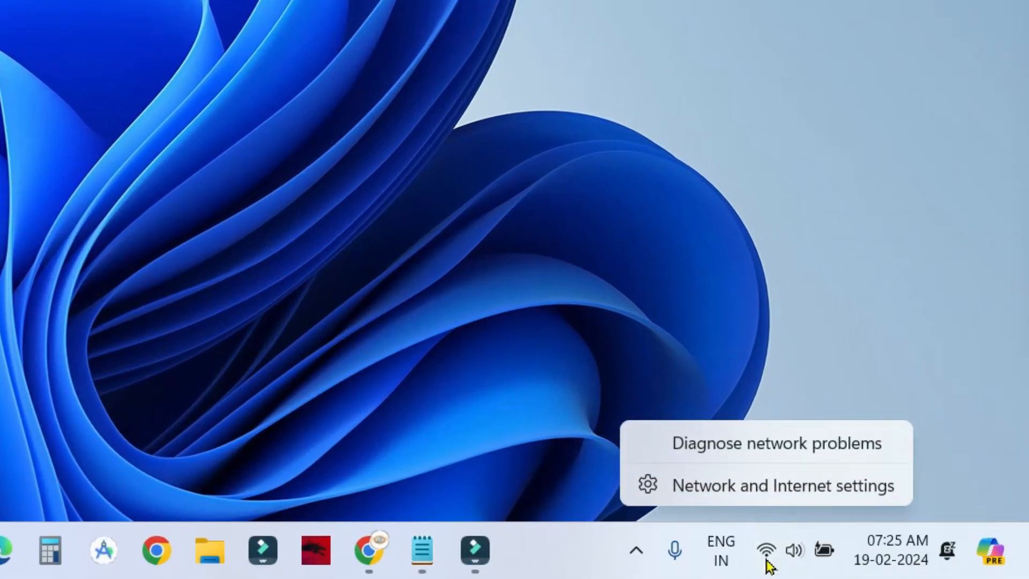
mouse_move(770, 563)
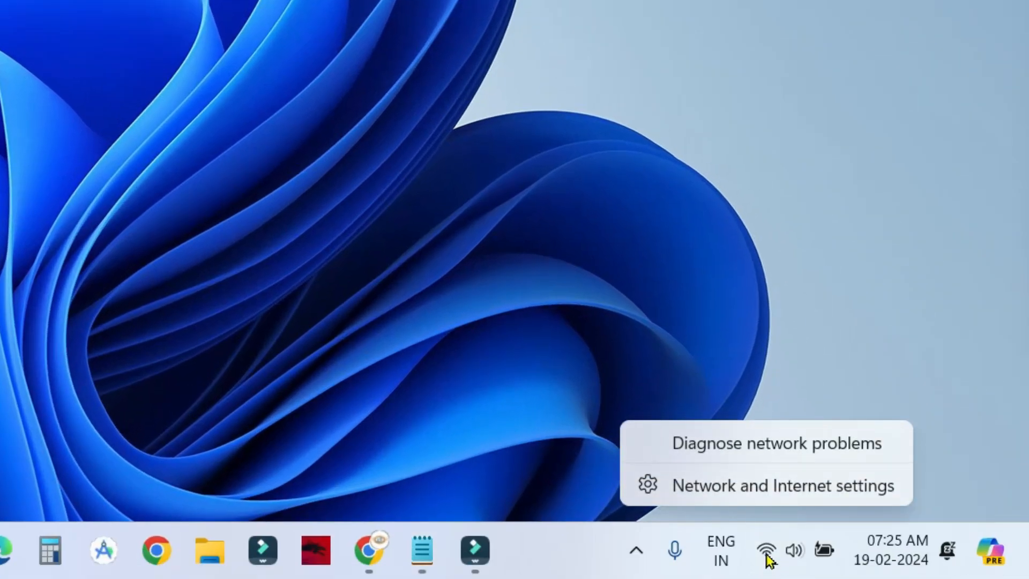
left_click(783, 485)
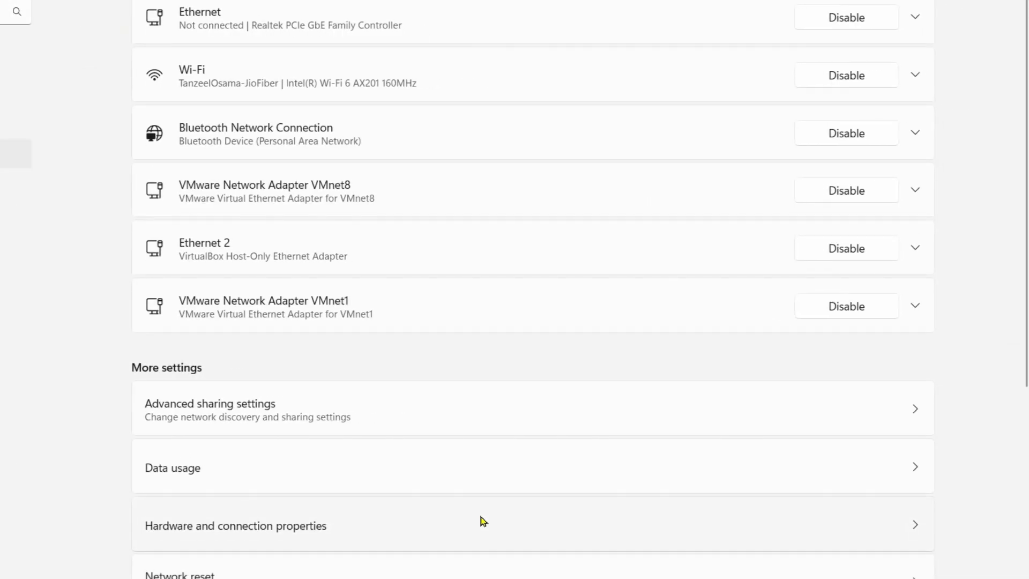
scroll("down", 3)
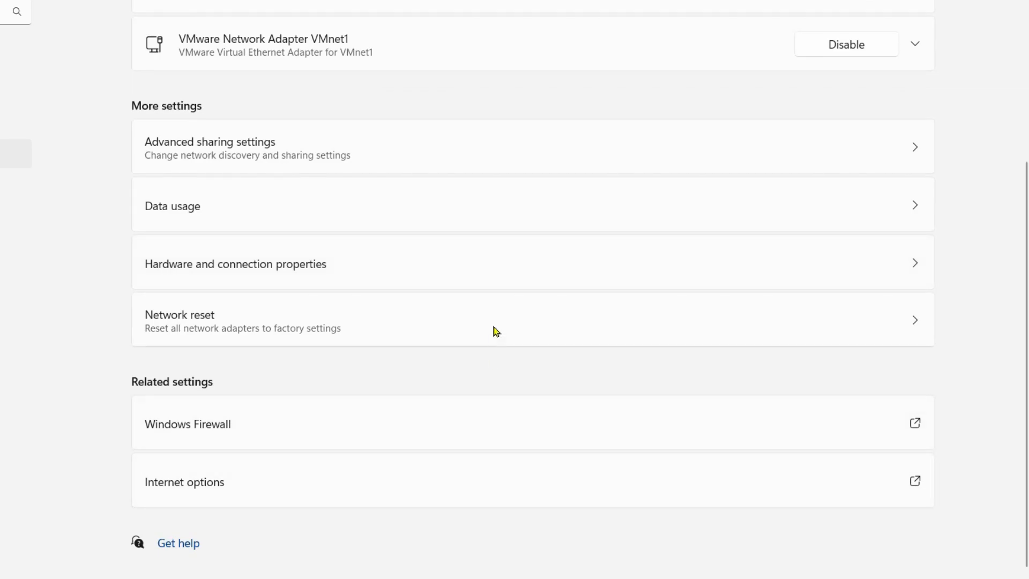
mouse_move(143, 341)
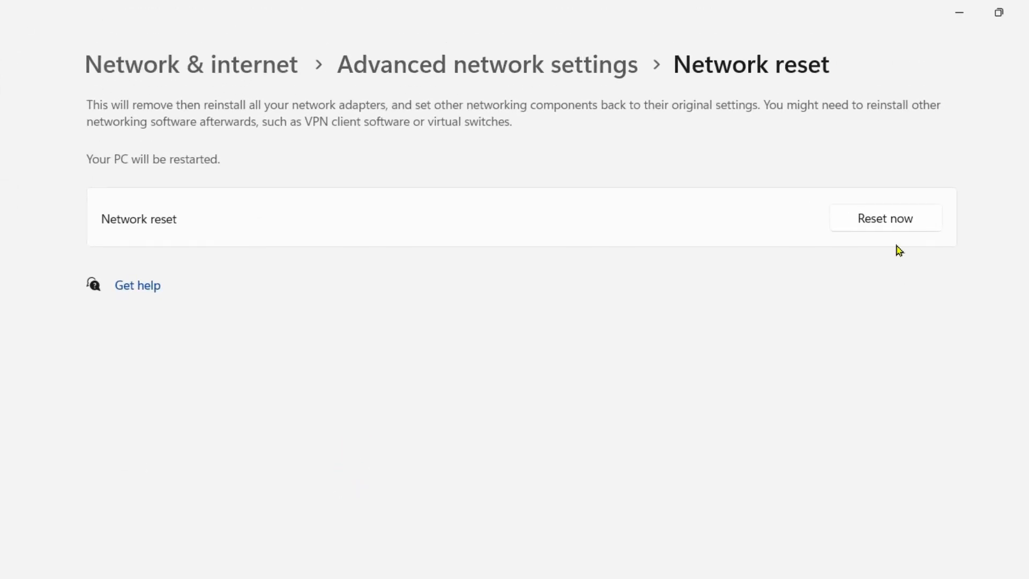
- Reset all network settings with Reset now and confirm, restarting the PC
left_click(885, 218)
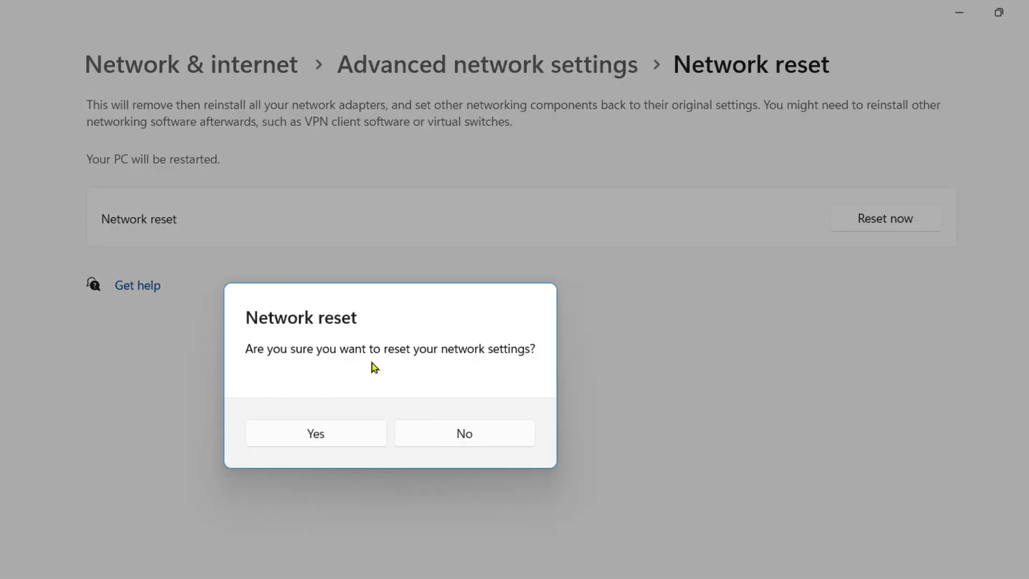
mouse_move(344, 442)
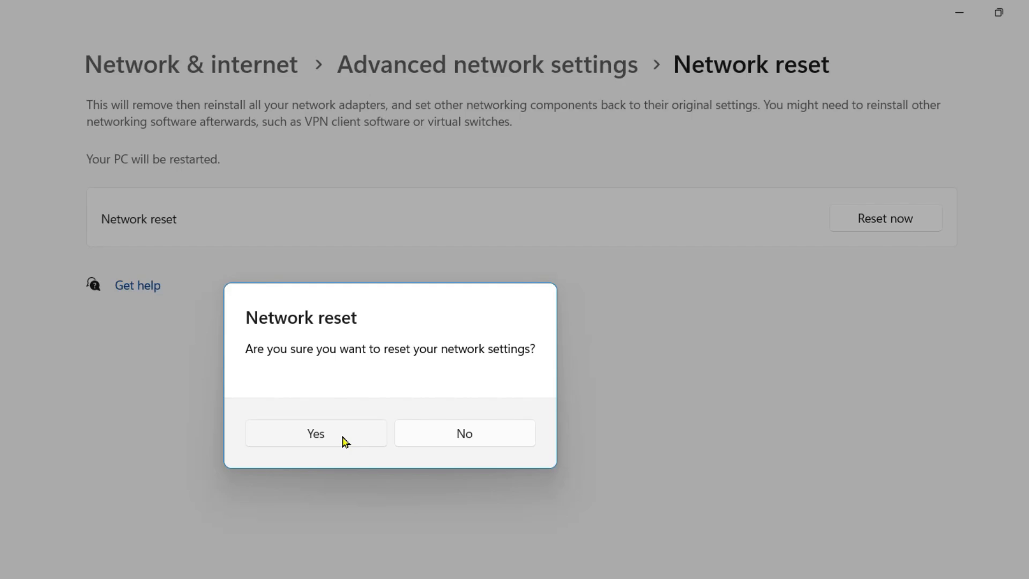
left_click(316, 432)
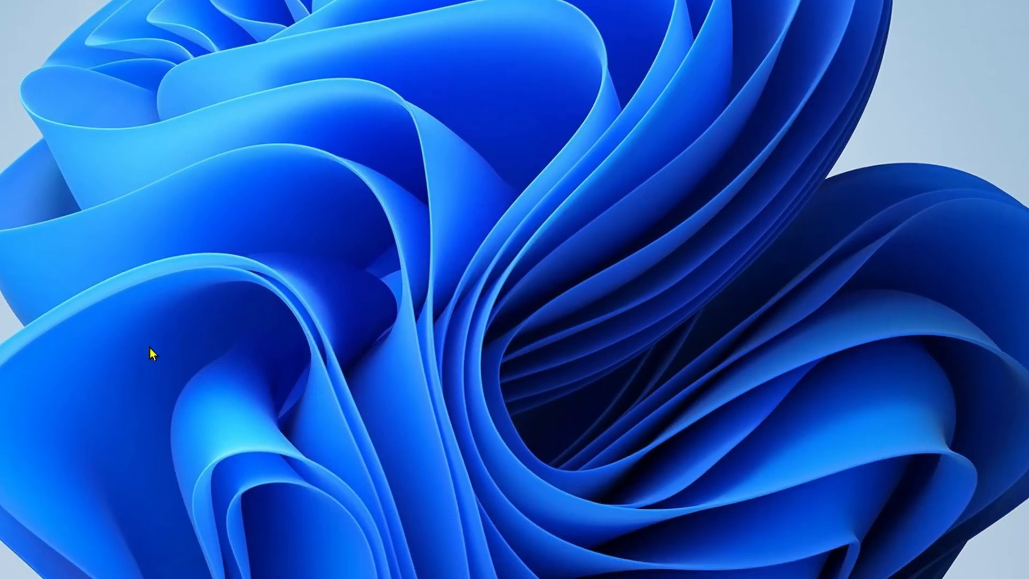
- Launch Device Manager and expand Network adapters to show the Intel Wi-Fi 6 AX201
right_click(183, 554)
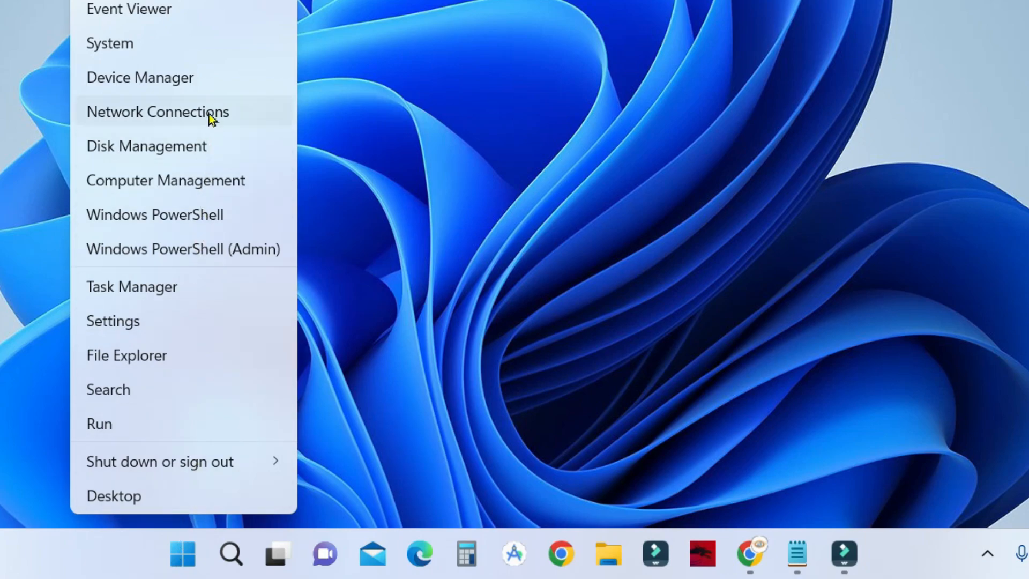
left_click(140, 77)
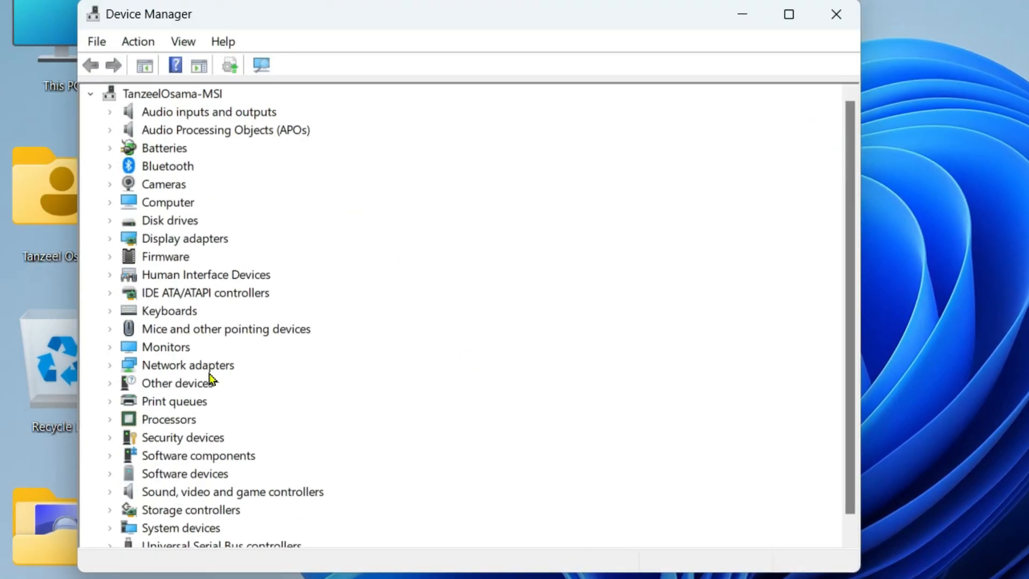
left_click(109, 364)
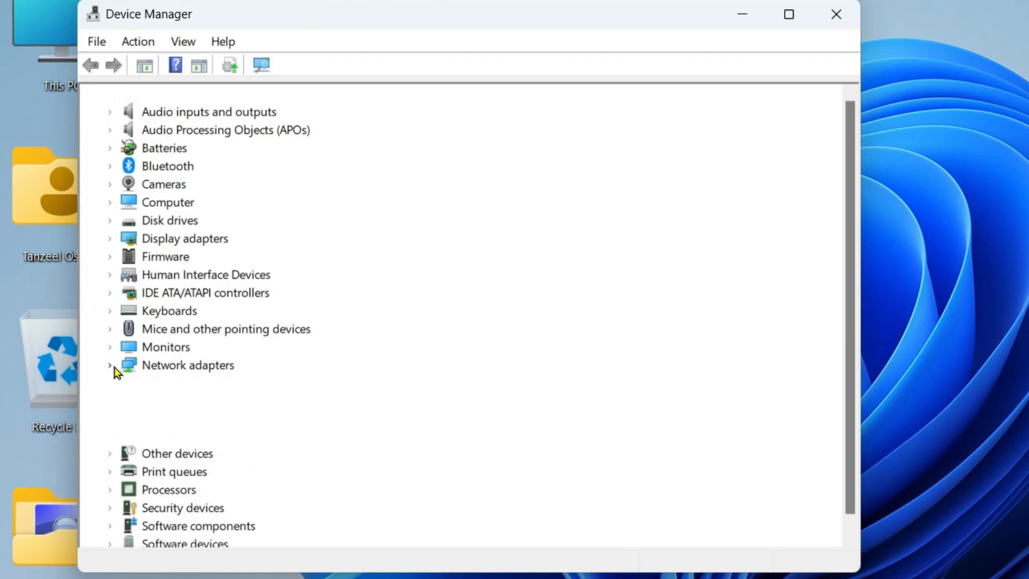
left_click(109, 365)
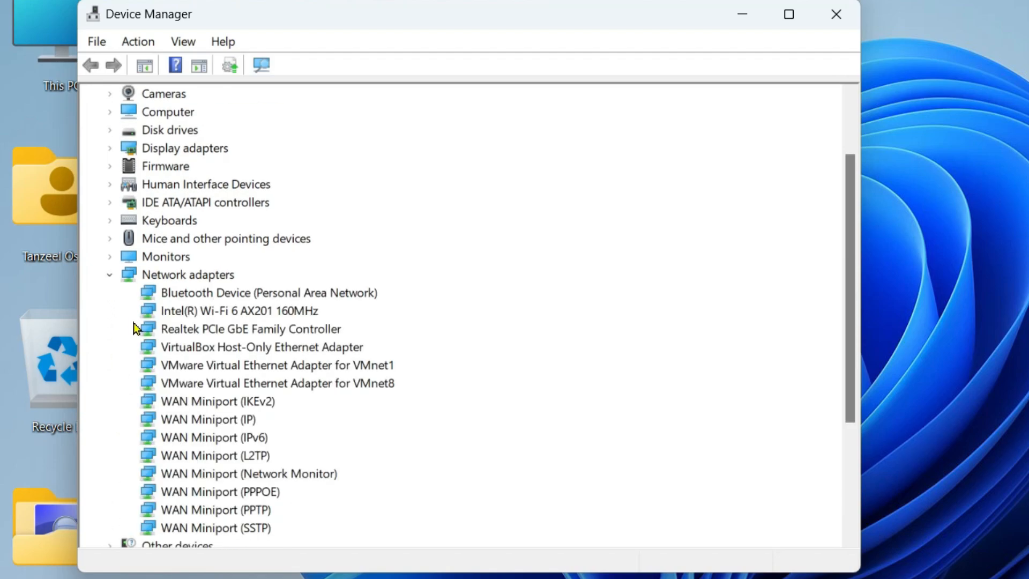
mouse_move(246, 318)
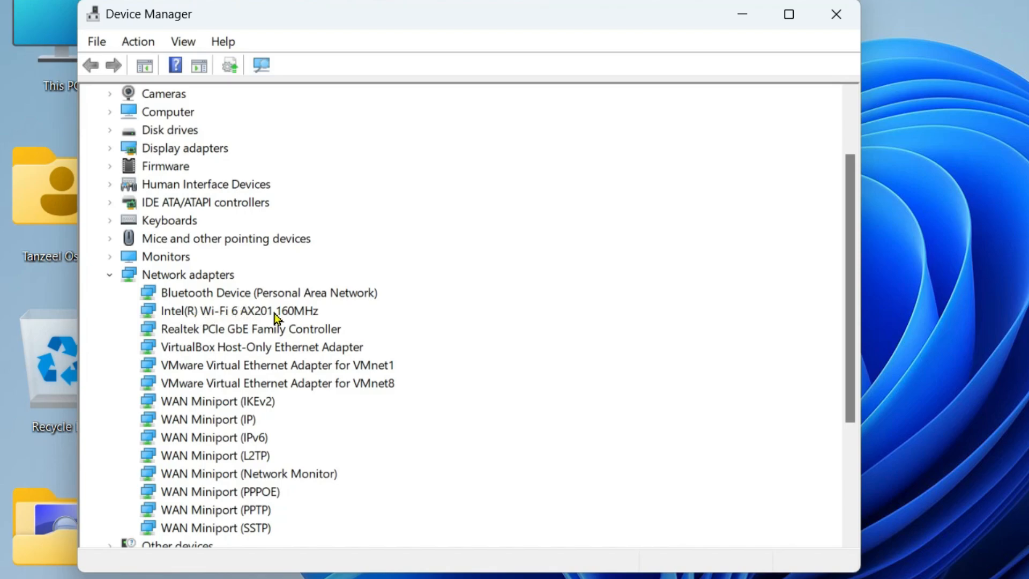
- Search automatically for an updated Intel Wi-Fi 6 AX201 driver; best driver already installed
right_click(238, 311)
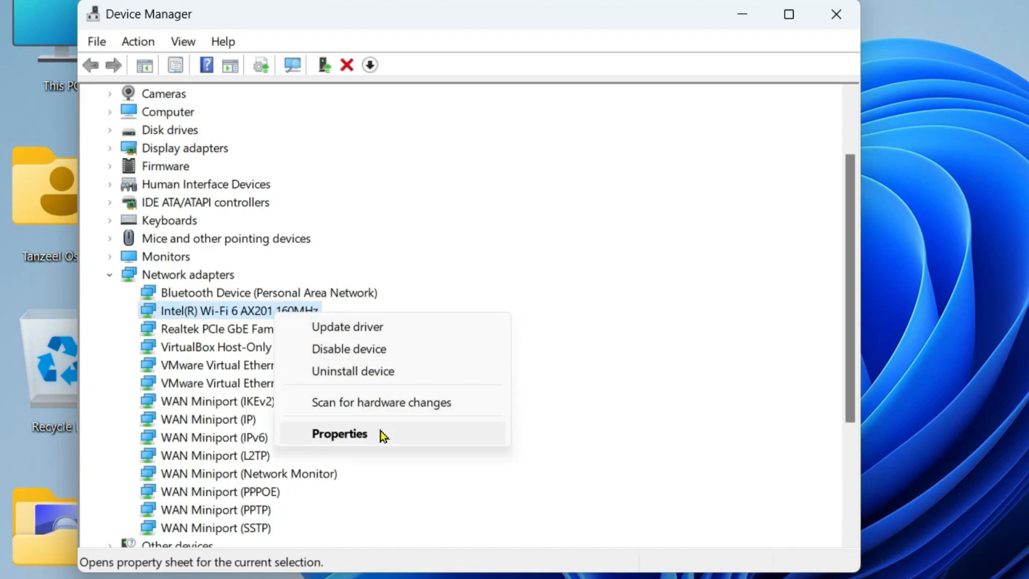
left_click(340, 433)
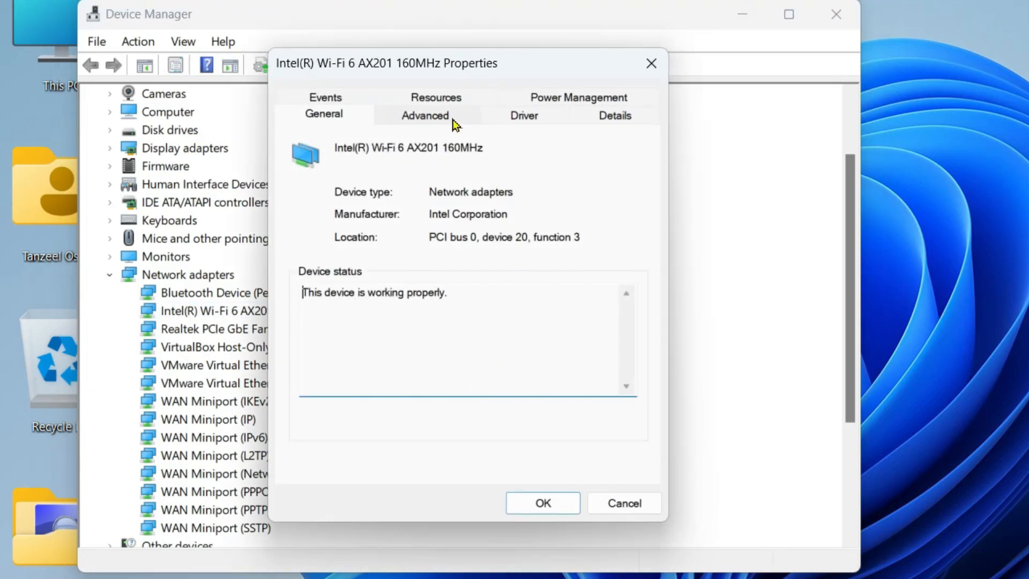
left_click(524, 116)
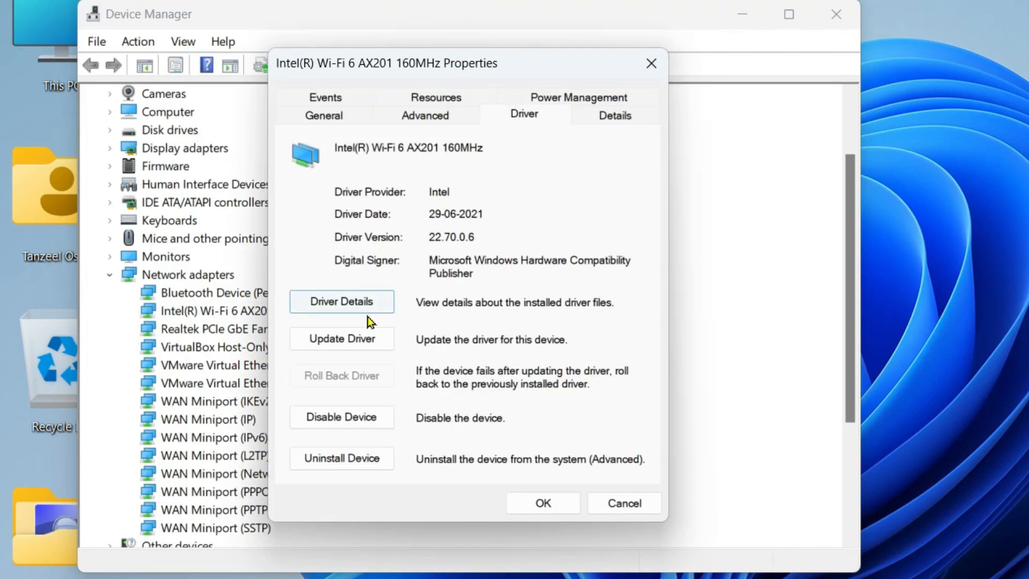
left_click(341, 339)
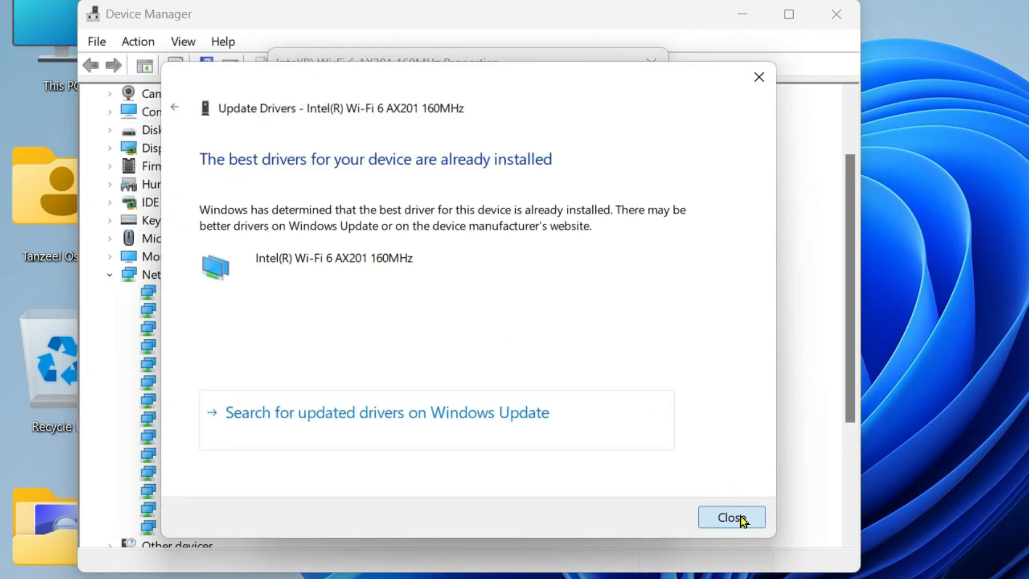
left_click(730, 517)
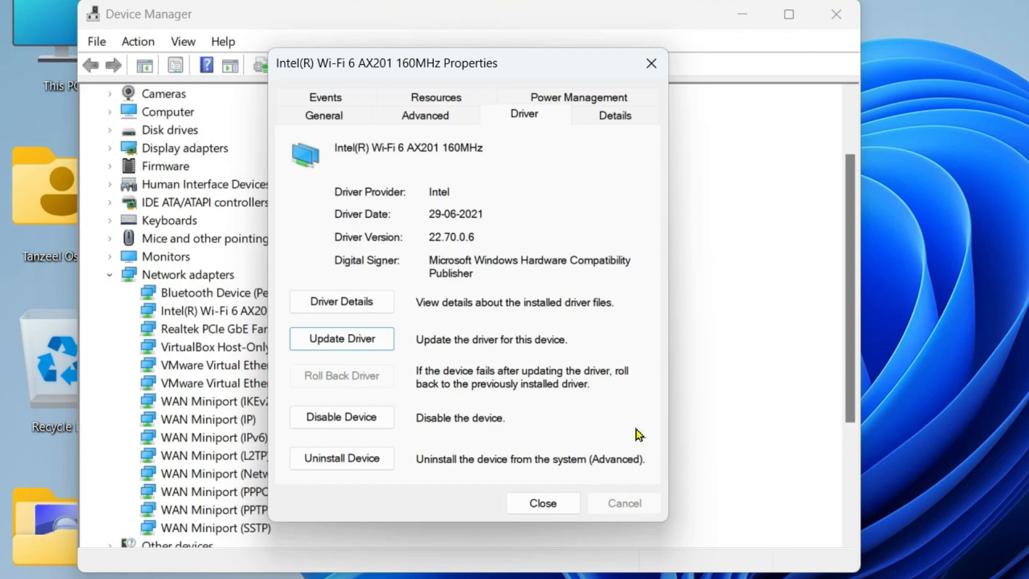
- Uncheck 'Allow the computer to turn off this device to save power' for the Wi-Fi adapter
left_click(578, 97)
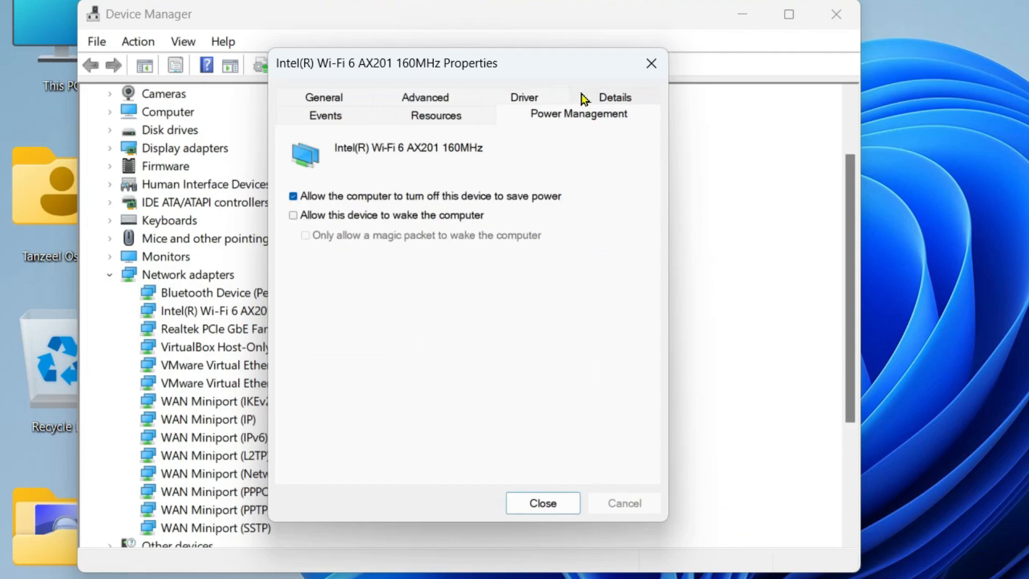
mouse_move(321, 215)
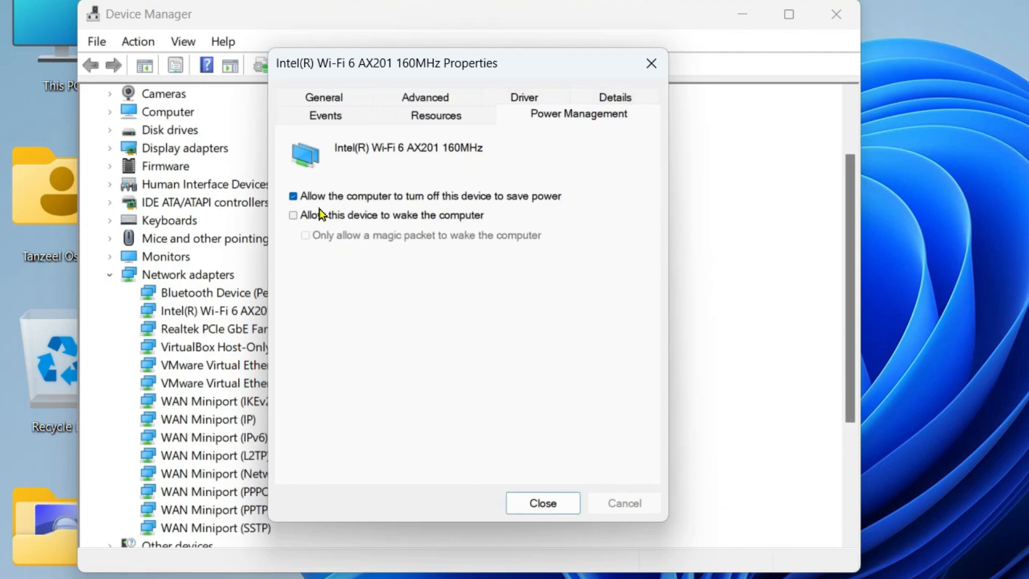
mouse_move(429, 210)
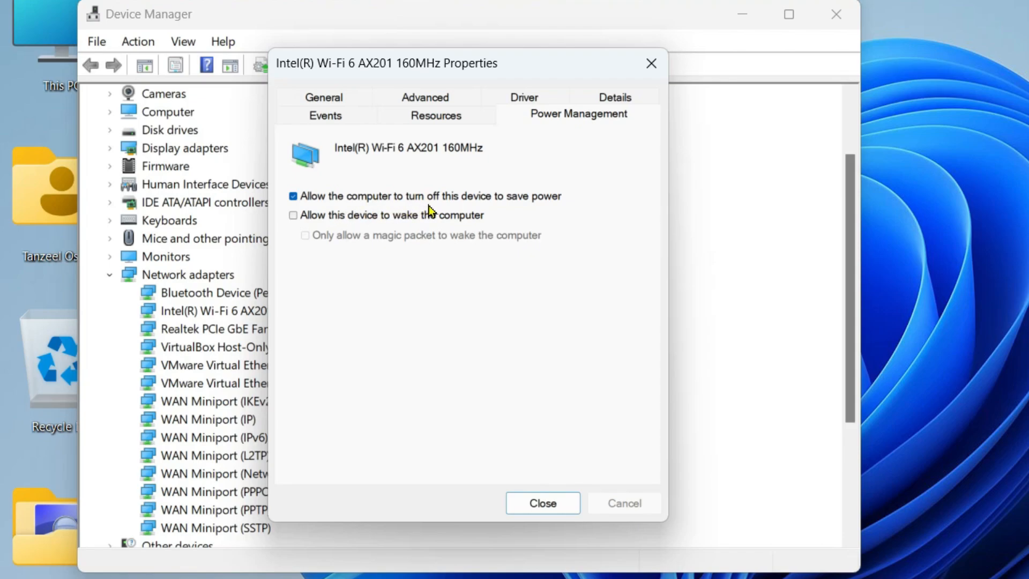
mouse_move(344, 210)
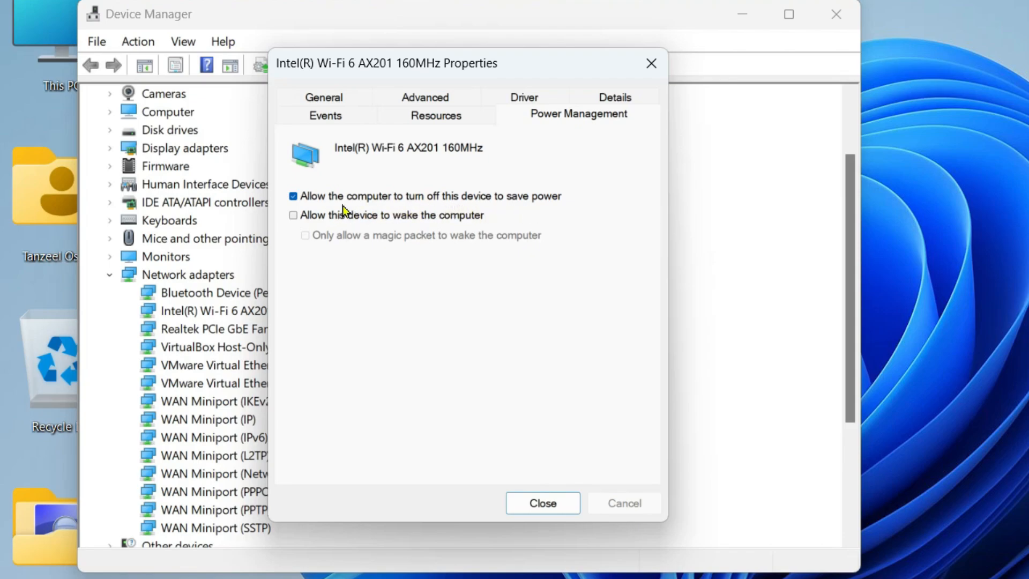
left_click(293, 196)
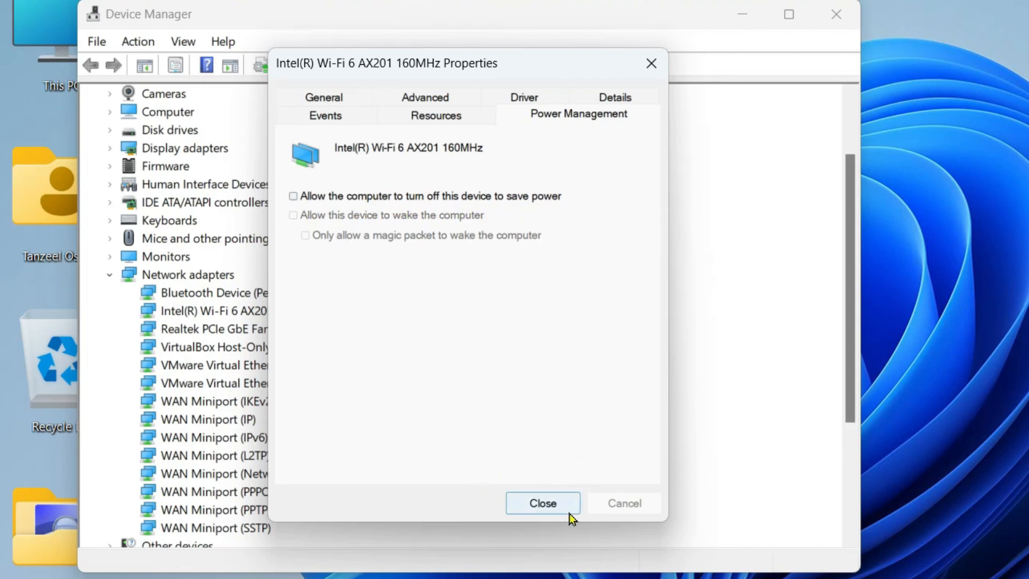
left_click(543, 503)
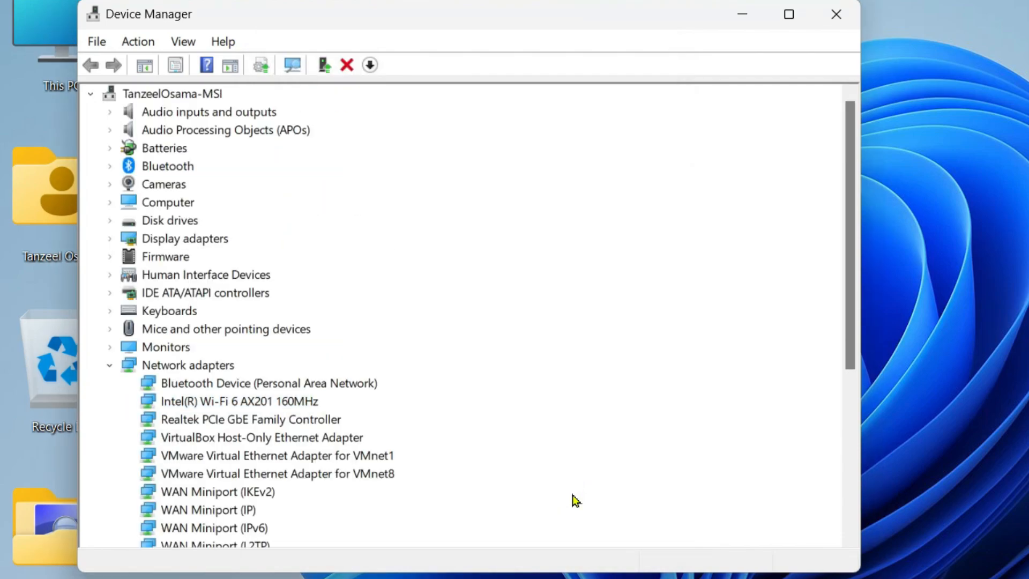
left_click(239, 401)
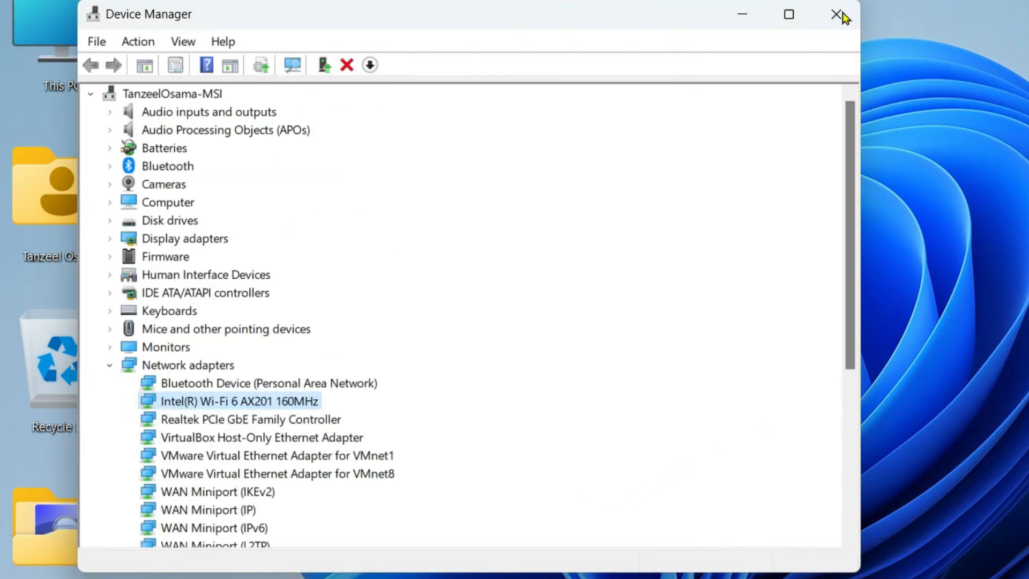
- Search Google for 'msi gl65 leopard 10sek drivers' and reach MSI's support page
left_click(837, 14)
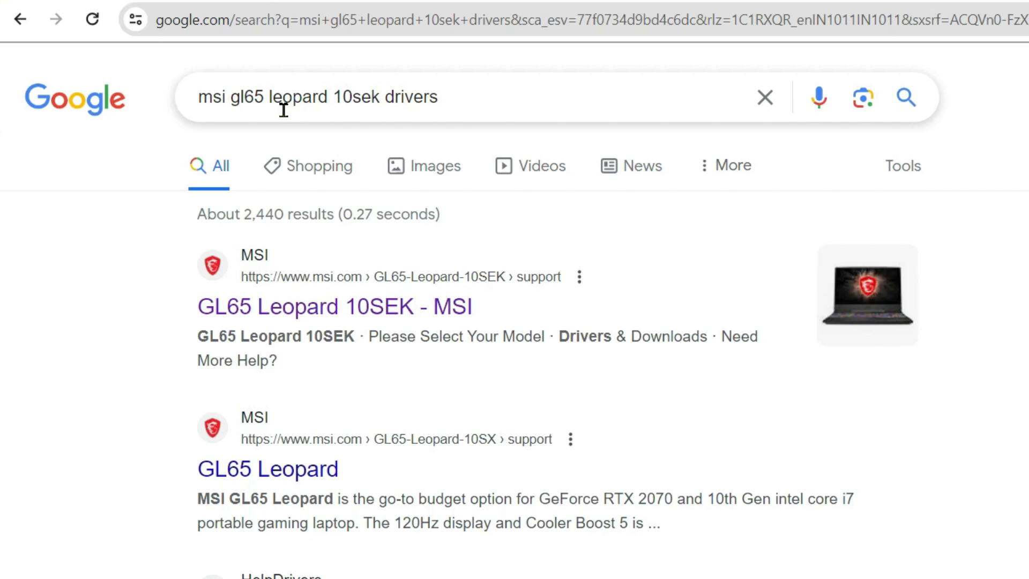
mouse_move(200, 100)
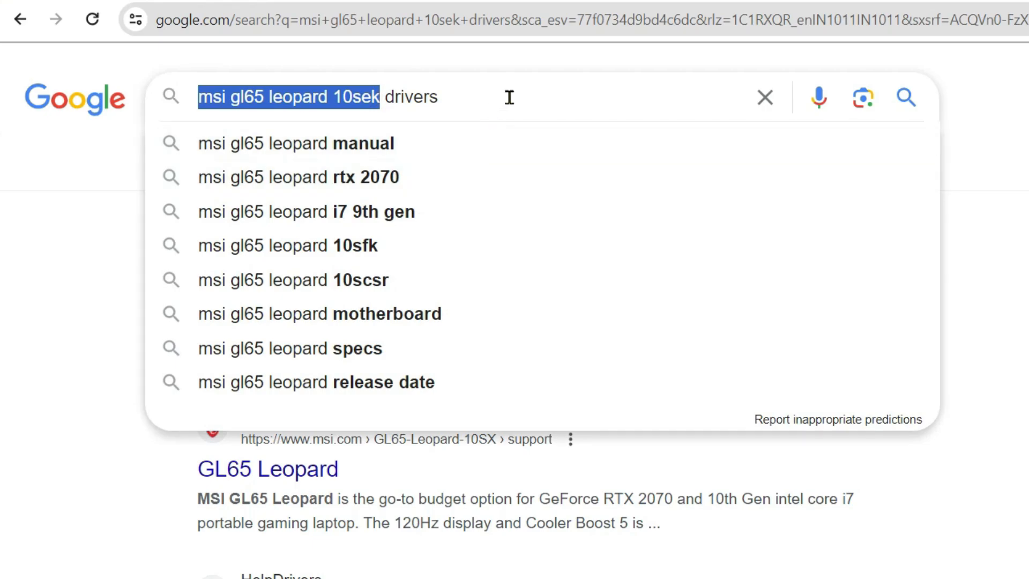
double_click(414, 96)
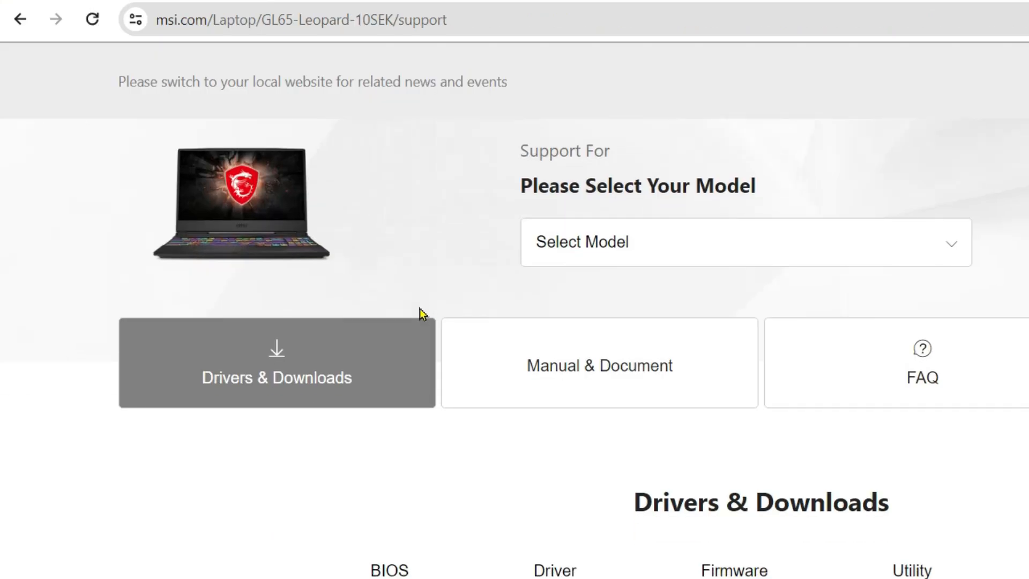
- Scroll to Drivers & Downloads showing the Intel Wireless LAN Driver for Win10 64
scroll("down", 3)
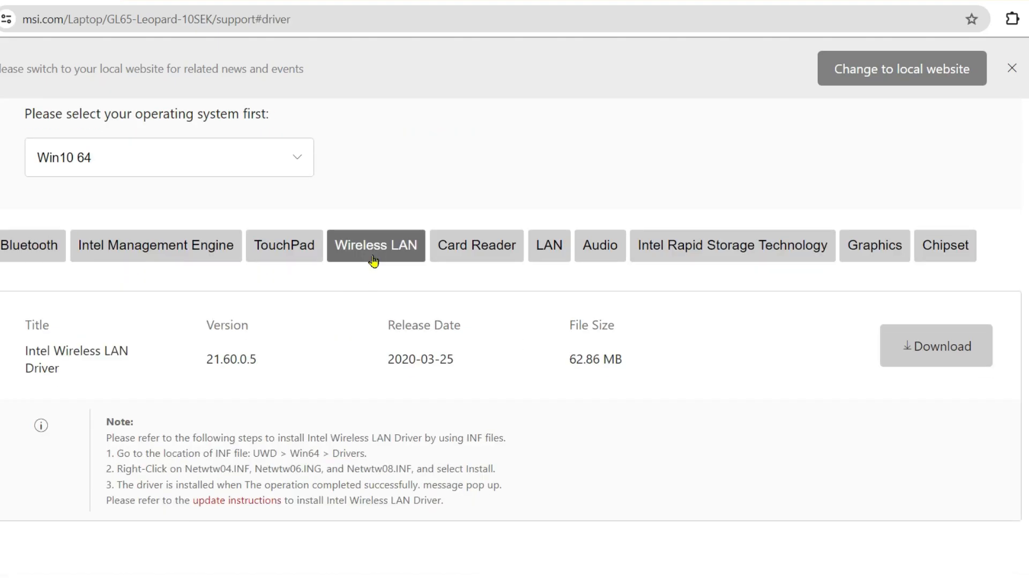
mouse_move(360, 346)
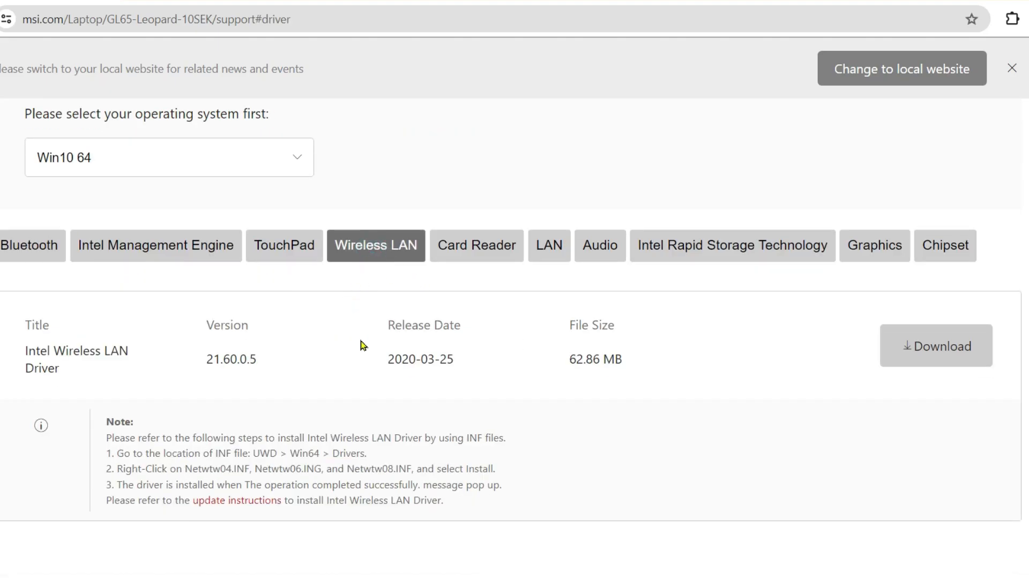